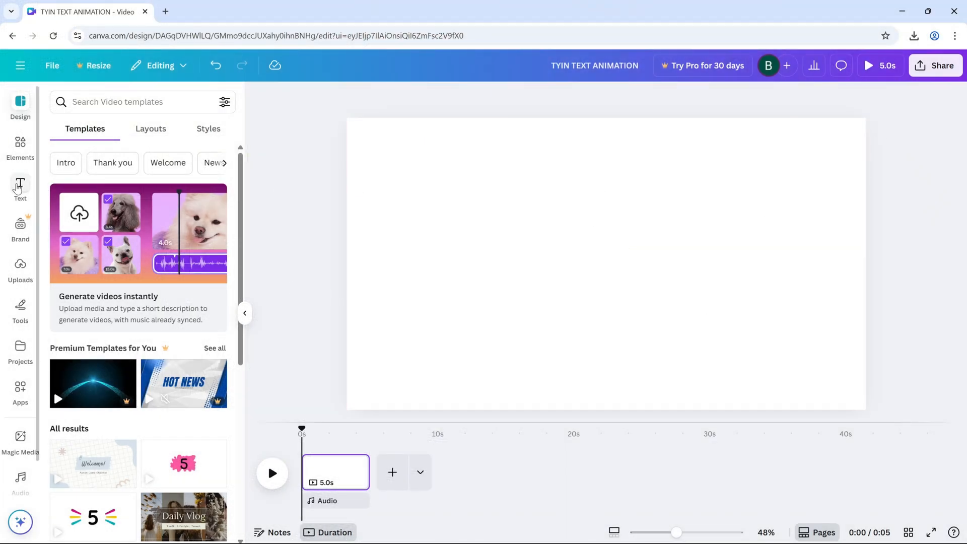
Add bold black 'TYPING TEXT ANIMATION' text and show its animation options.
click(20, 186)
text(TYPING TEXT ANIMATION)
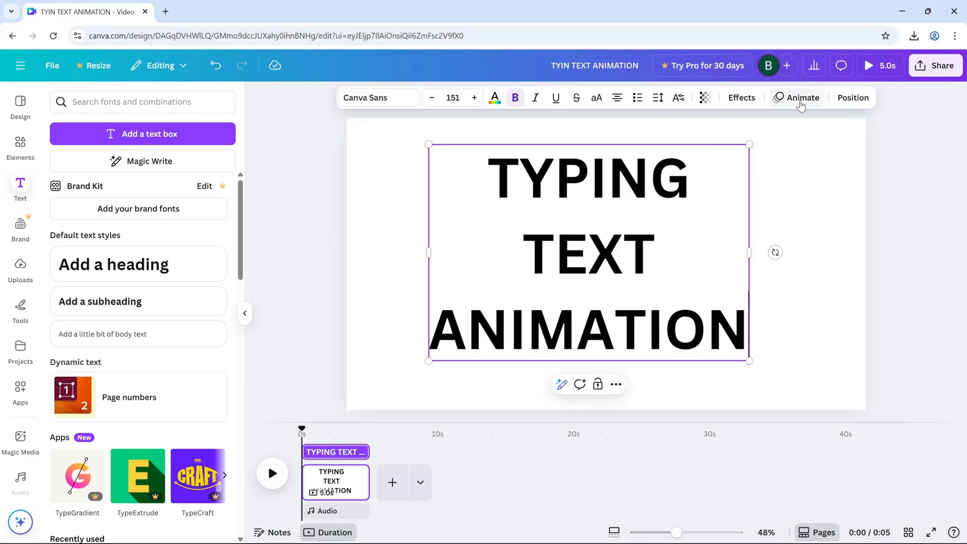
click(803, 98)
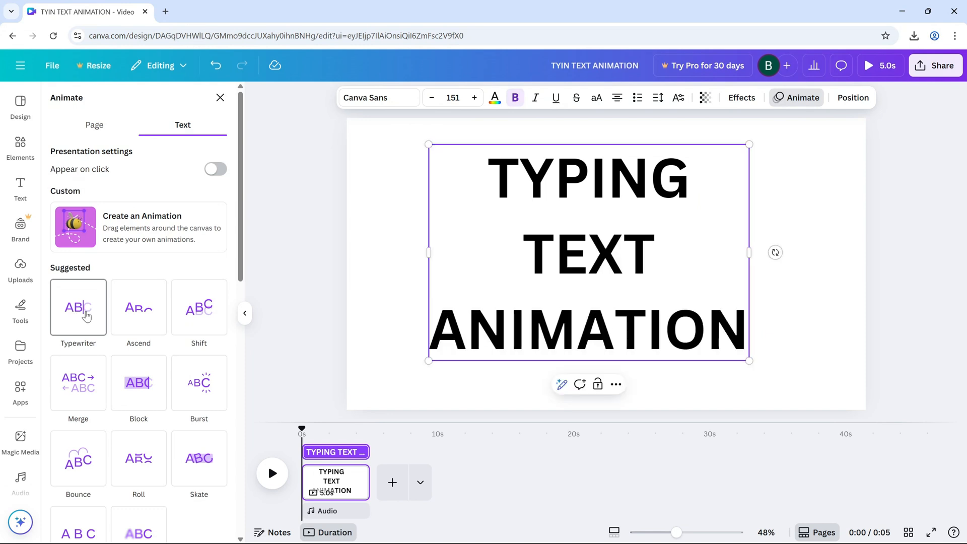
Apply the Typewriter animation to the text, playing on enter.
click(78, 308)
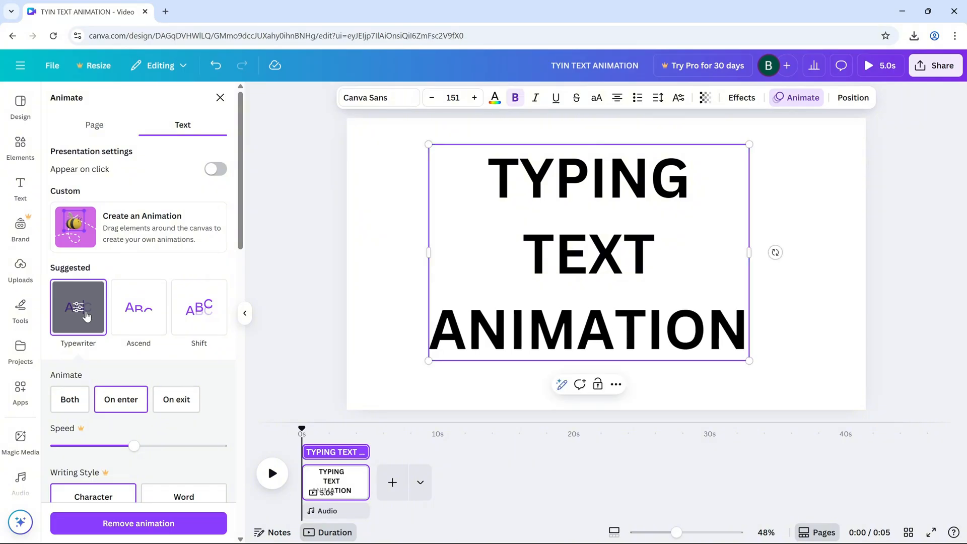
mouse_move(242, 420)
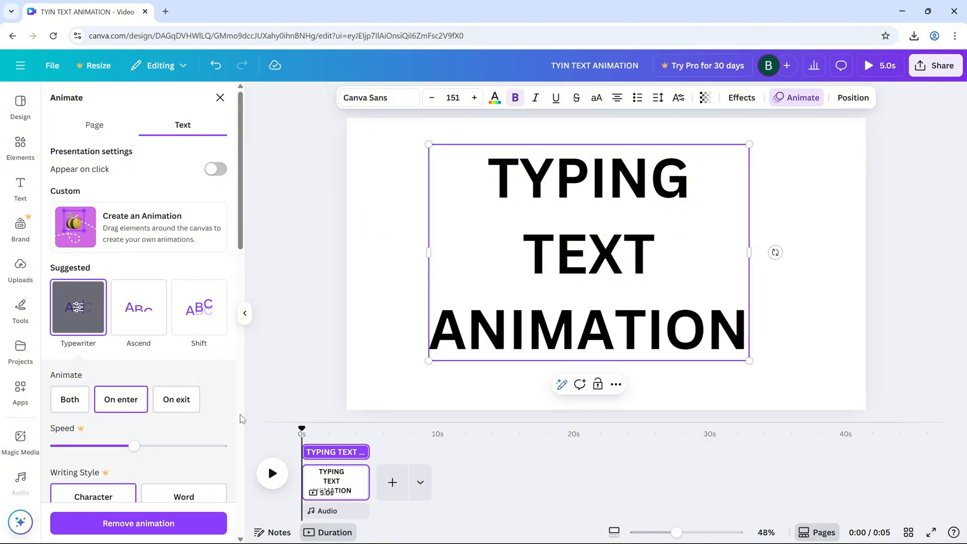